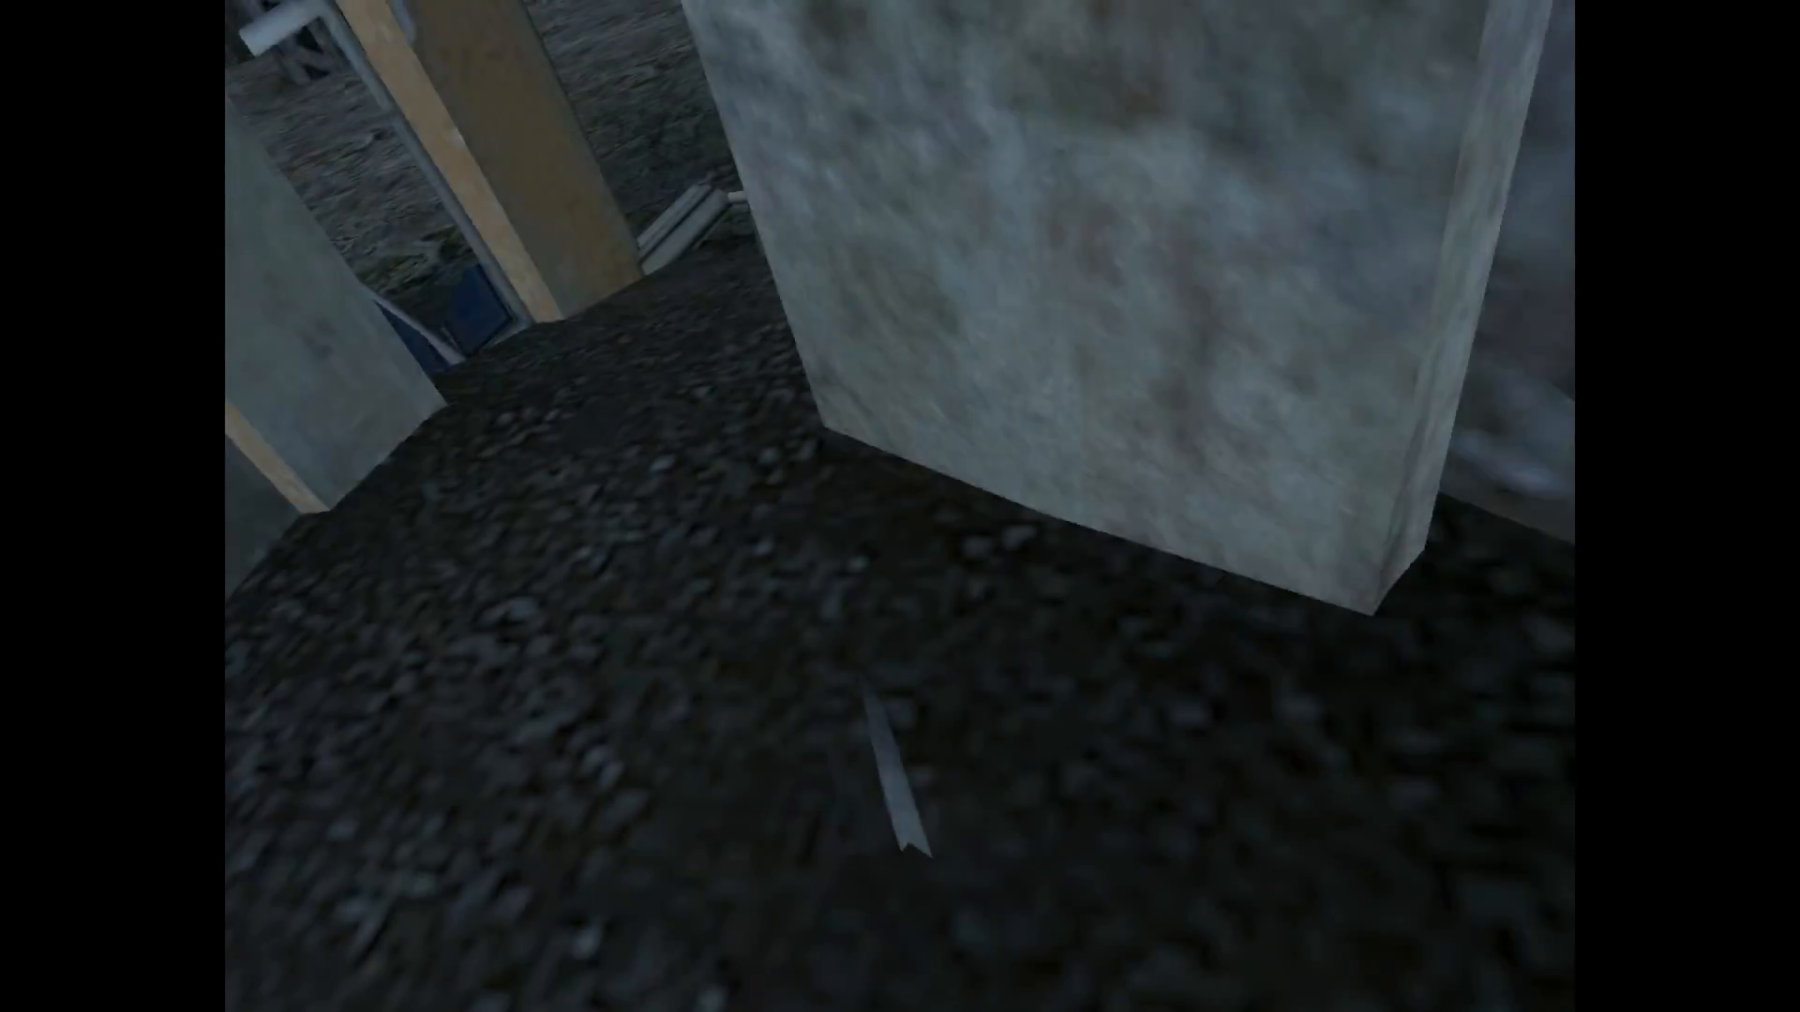
mouse_move(900, 506)
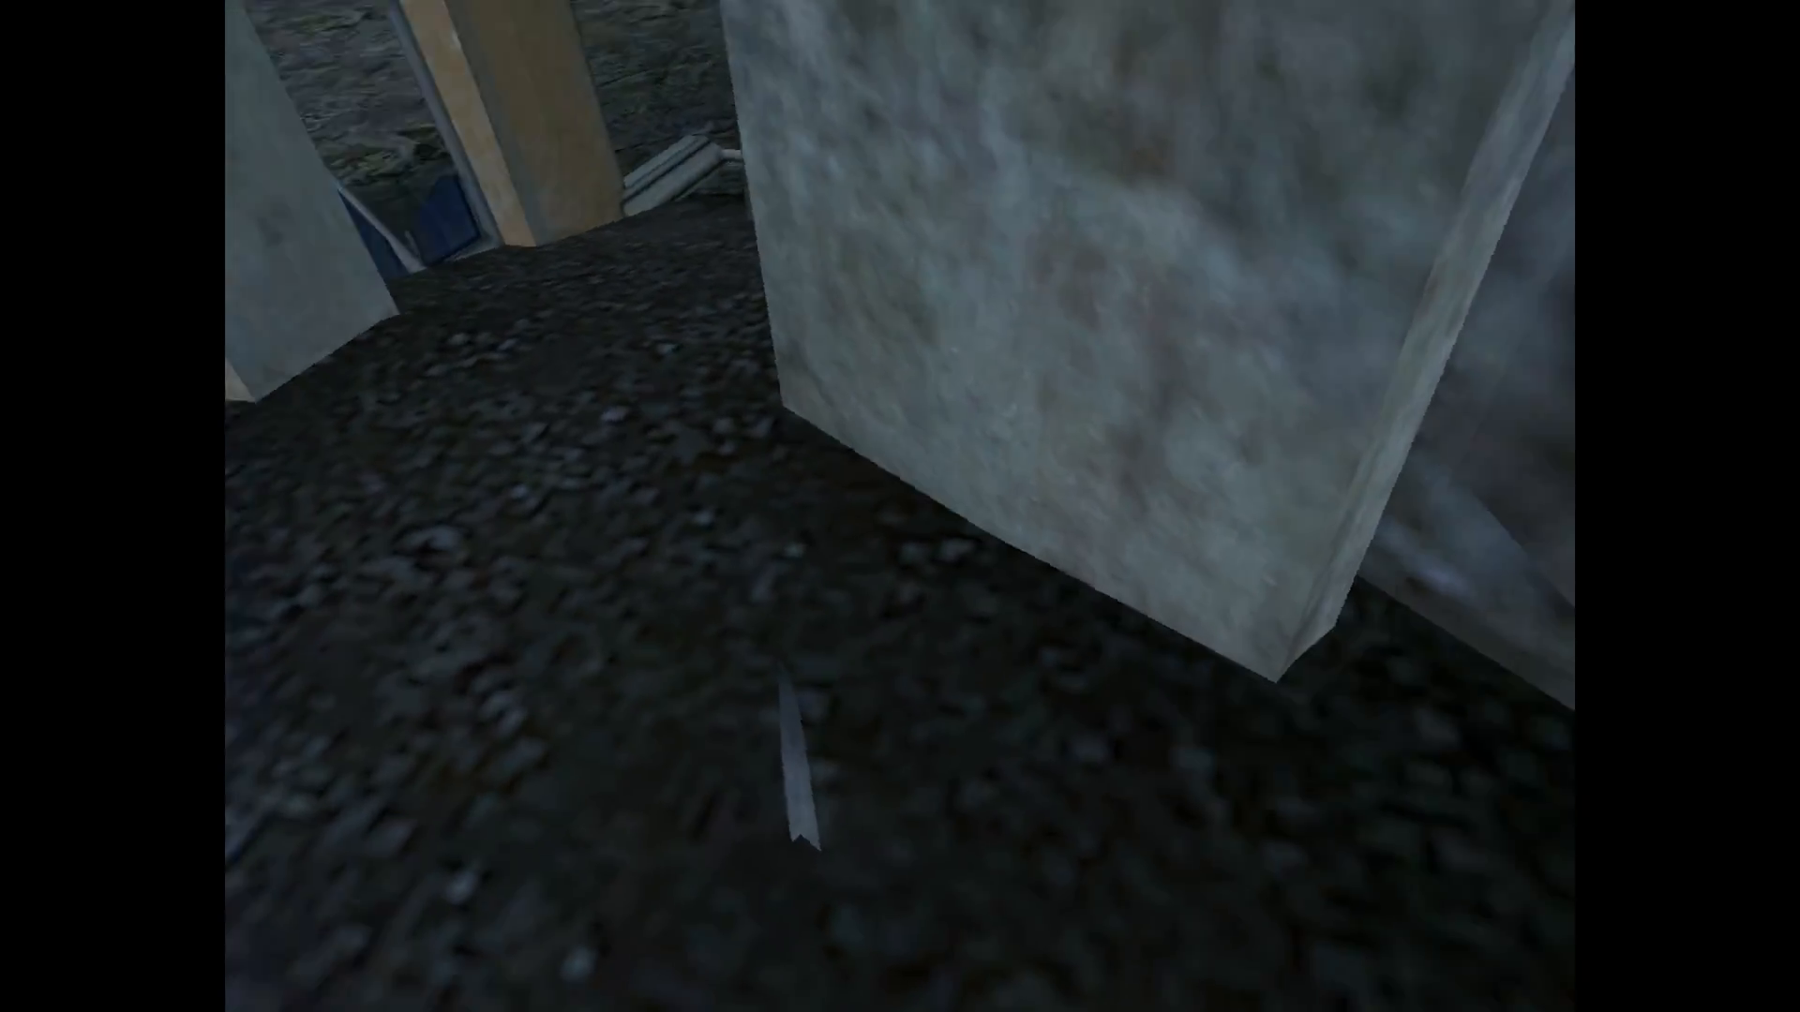
mouse_move(900, 506)
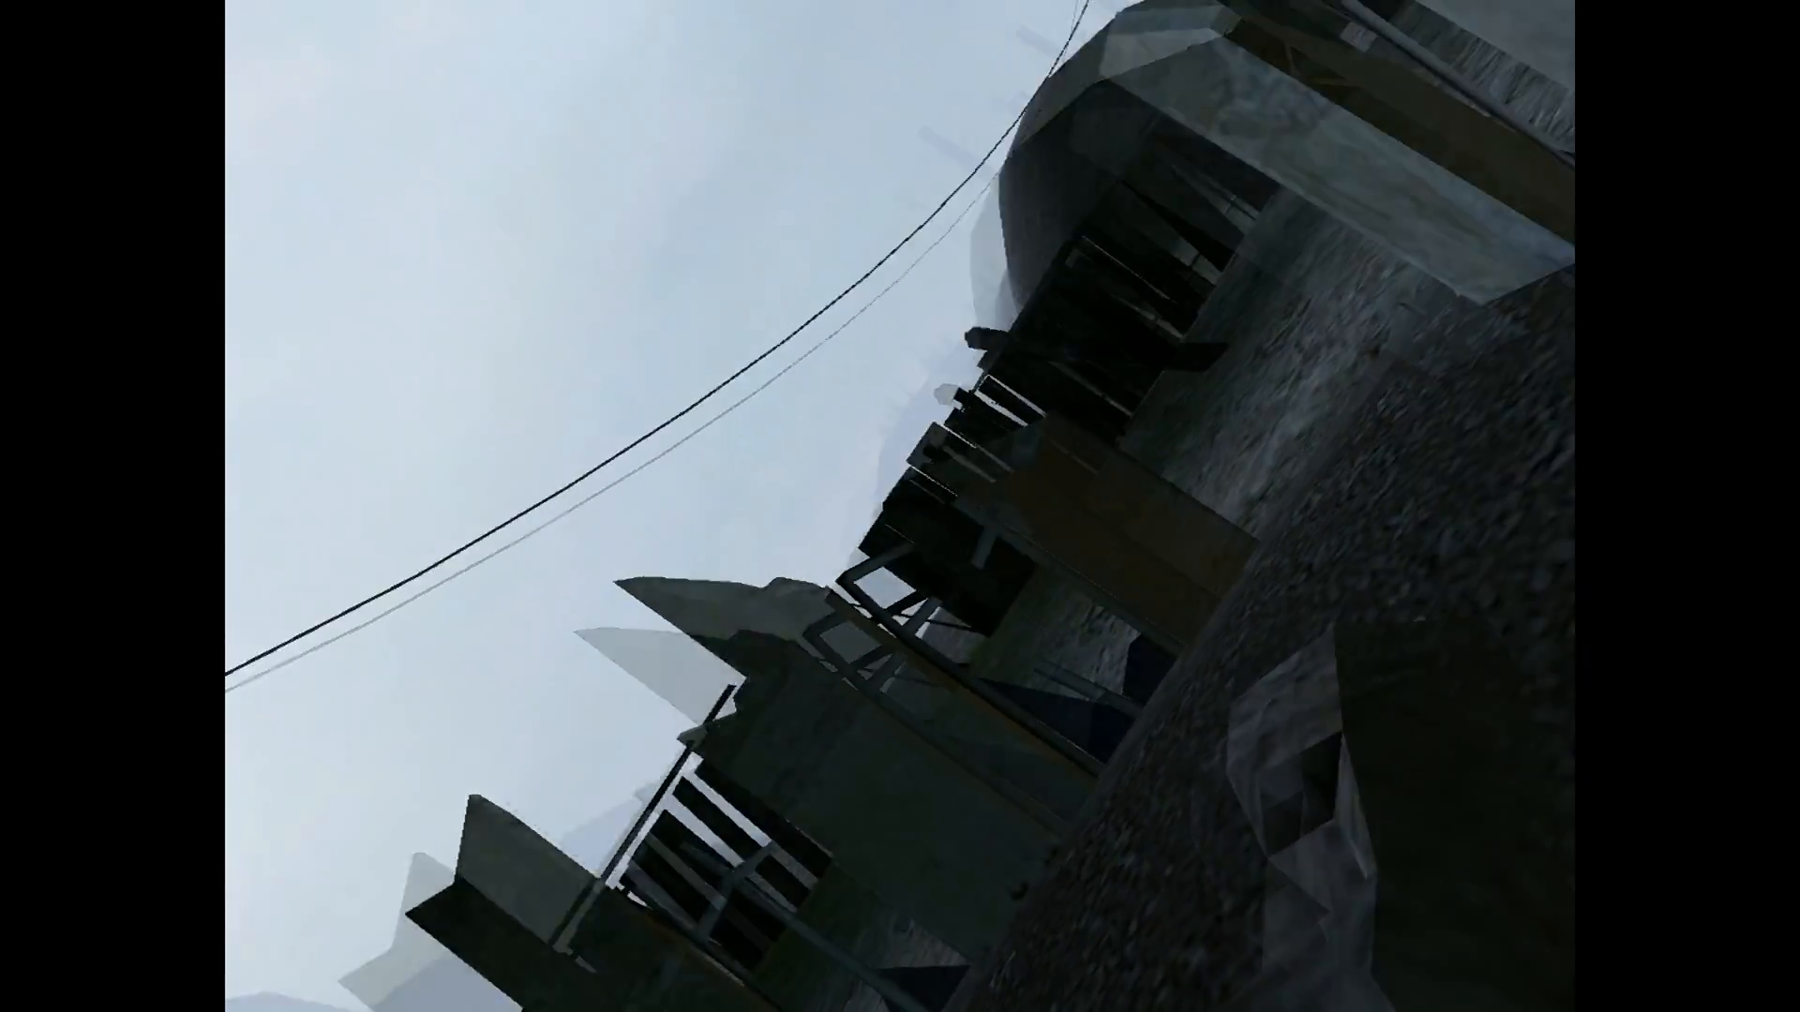
mouse_move(900, 506)
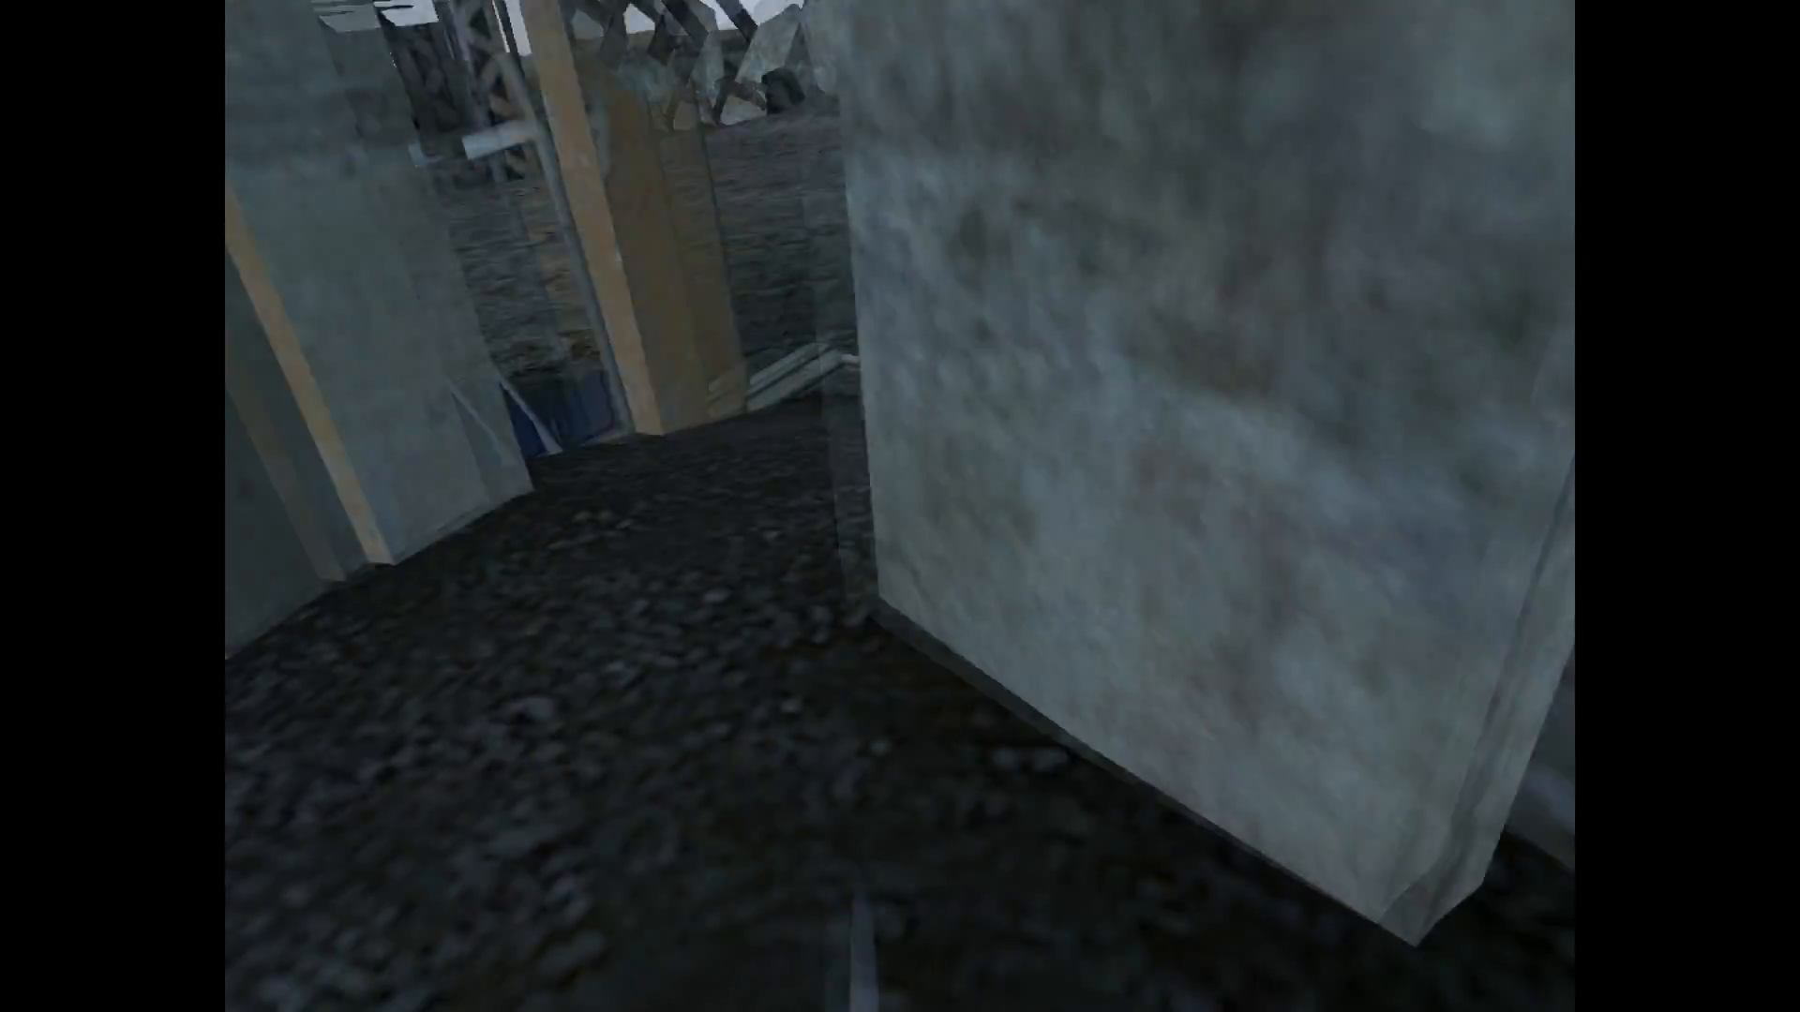
mouse_move(900, 506)
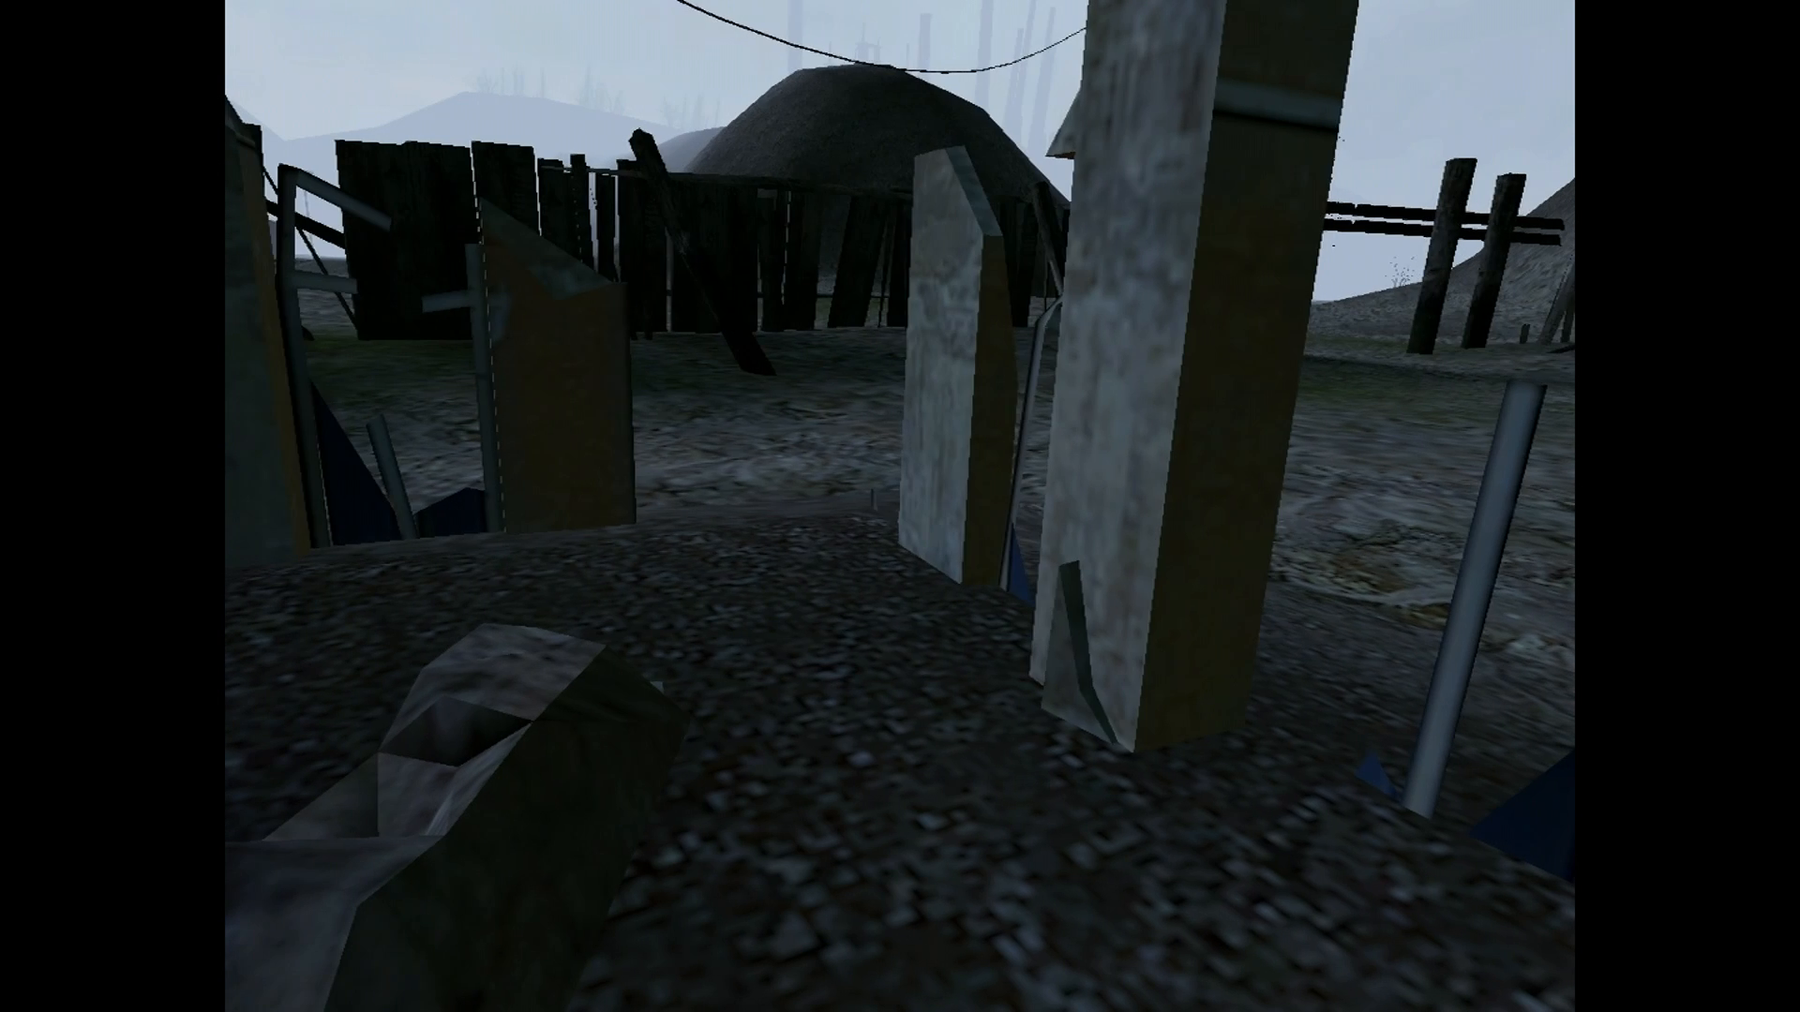
mouse_move(900, 506)
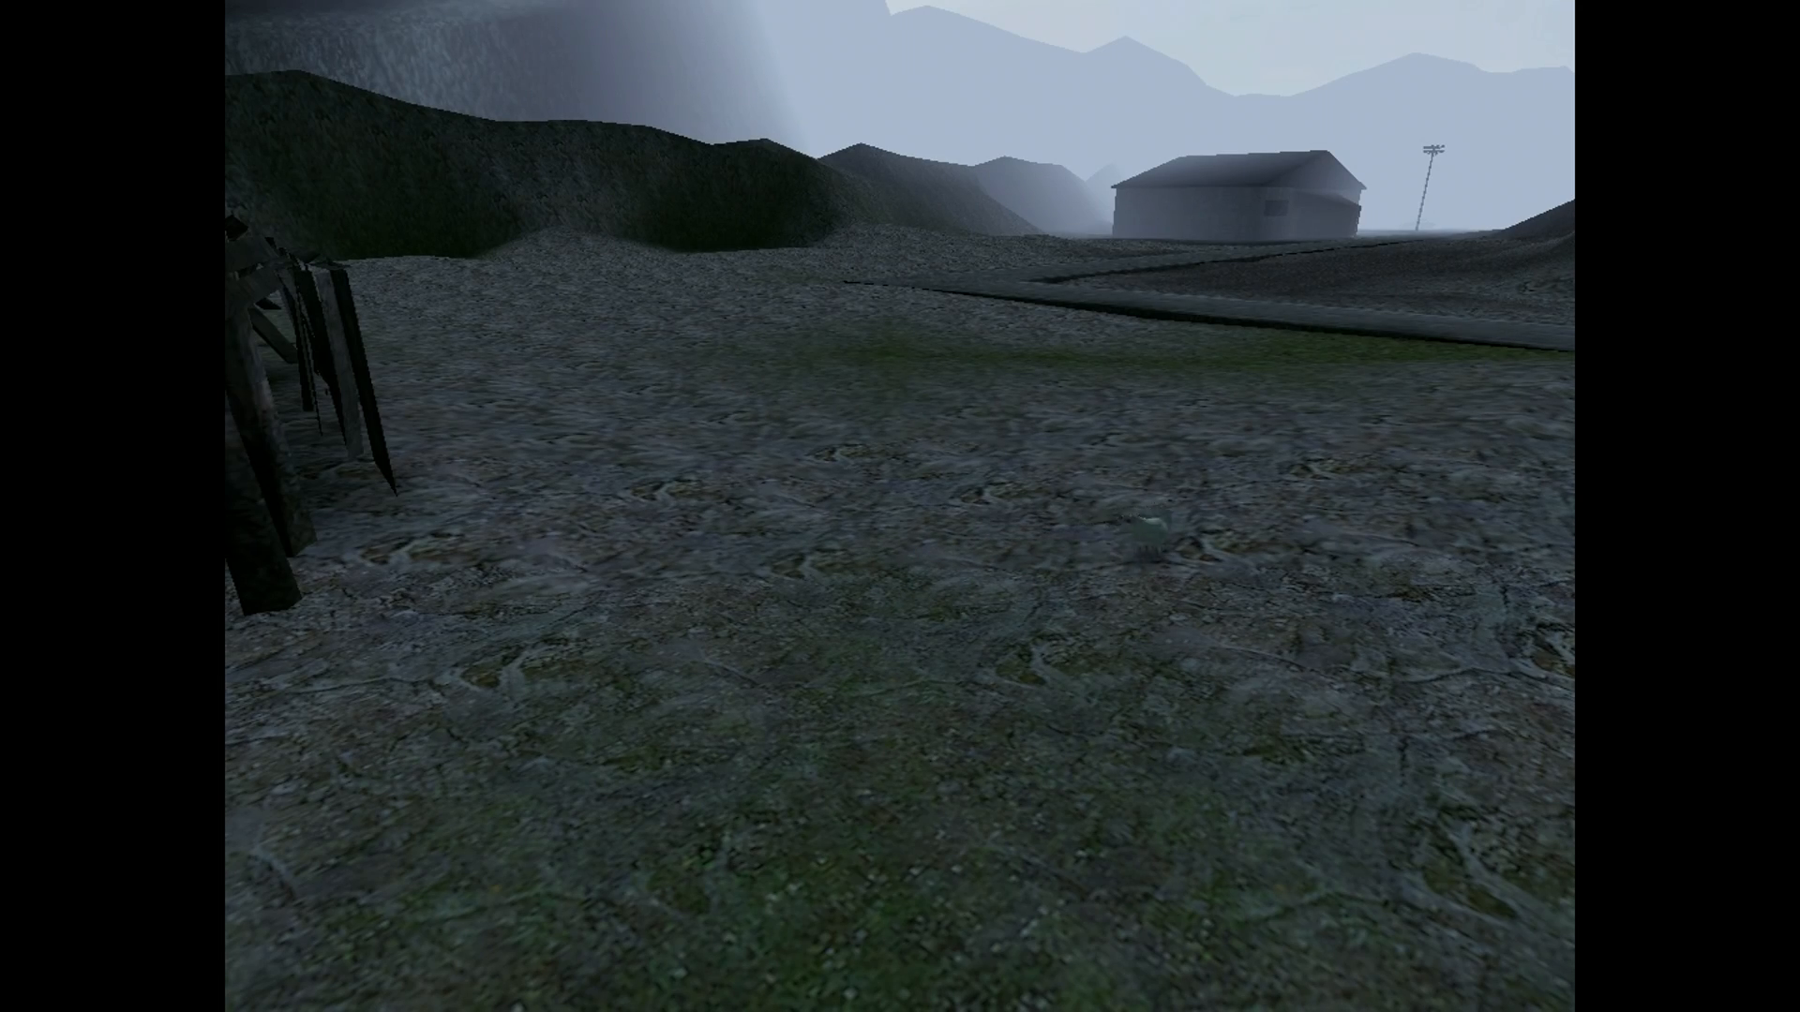
mouse_move(900, 506)
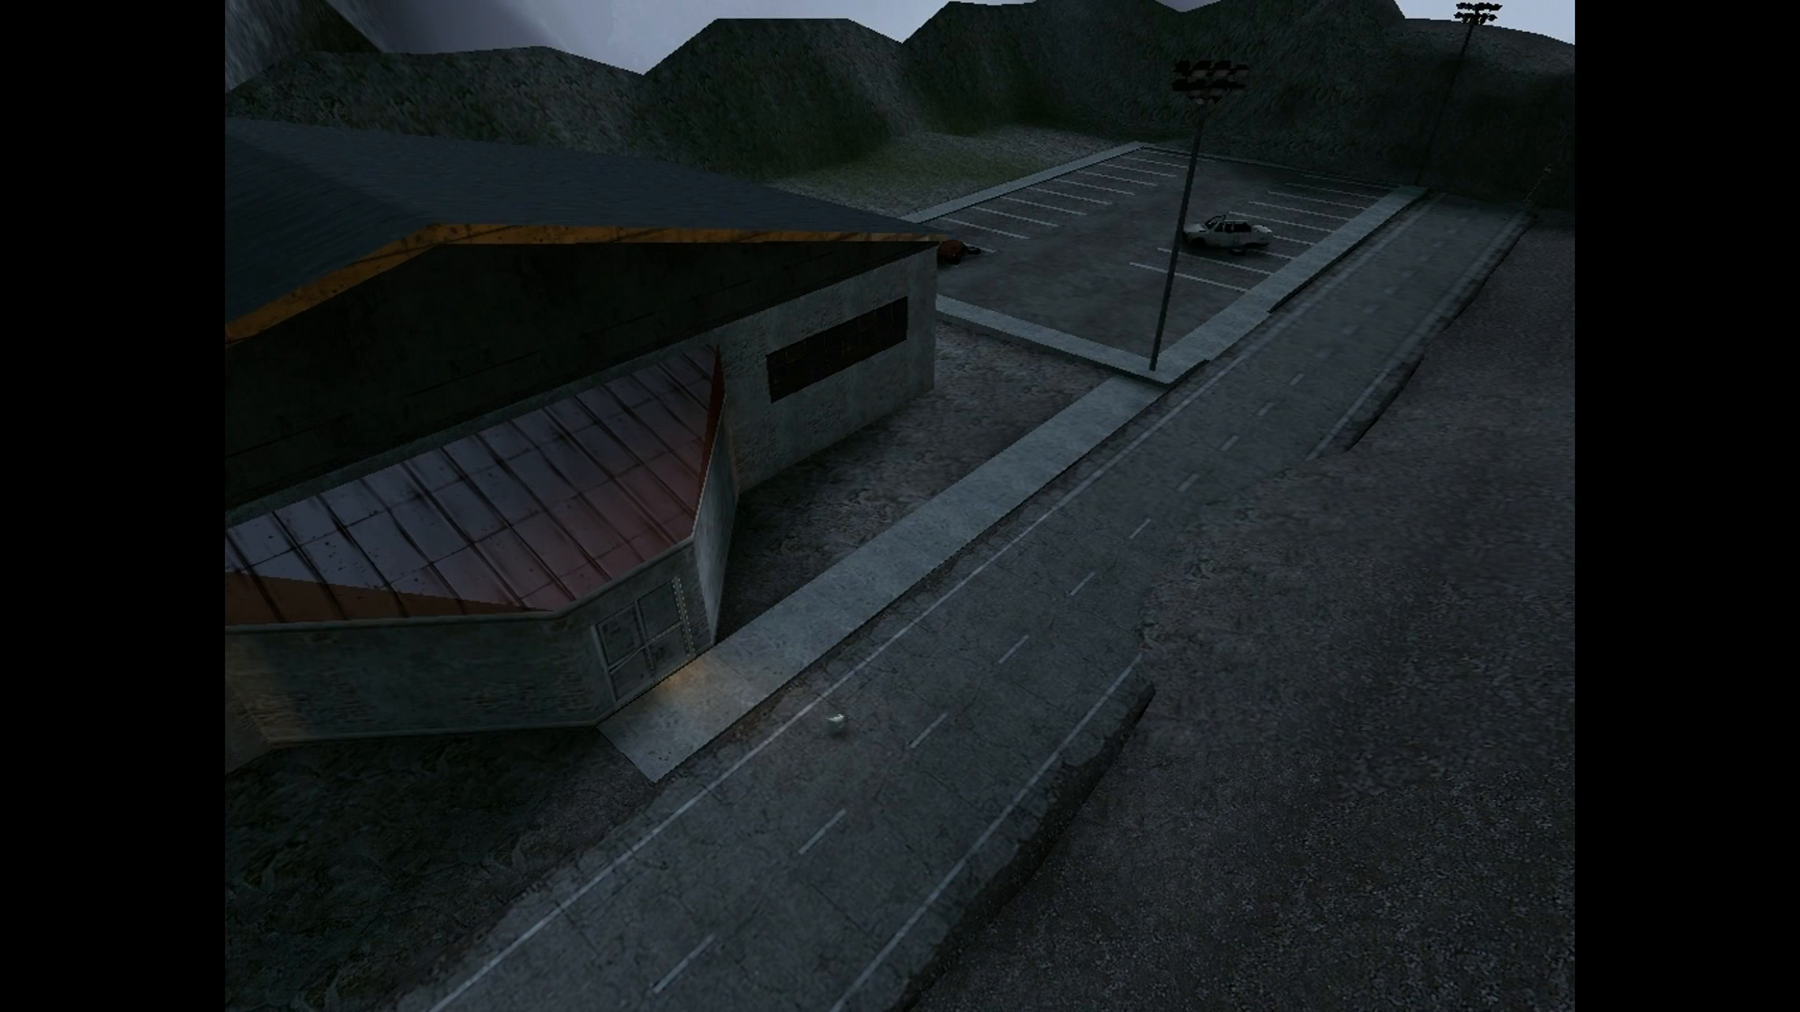